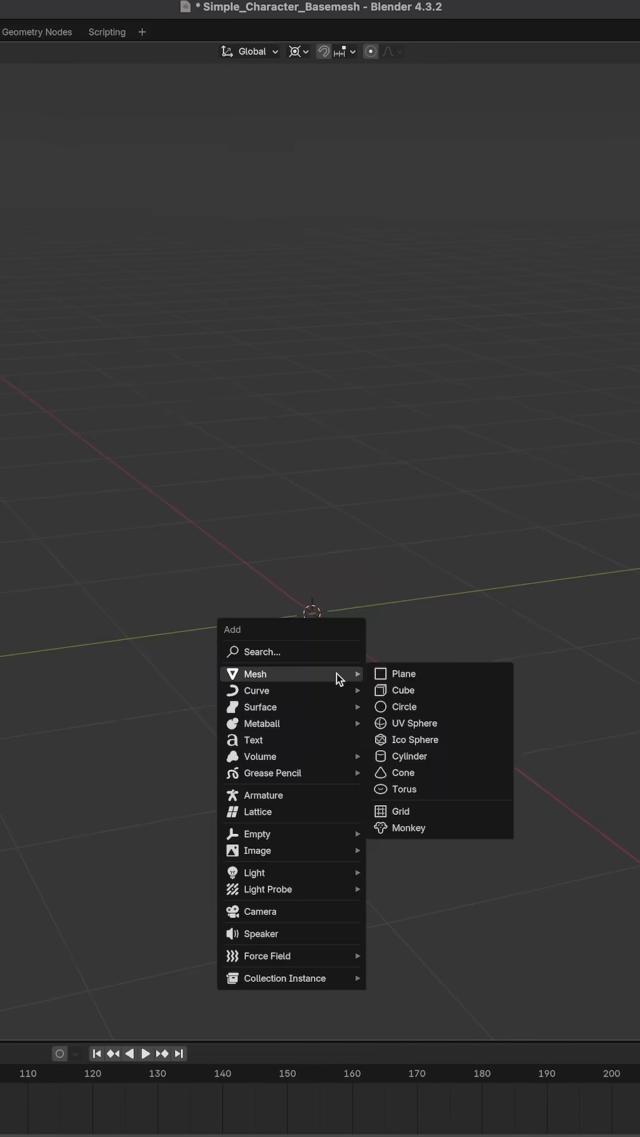
- Add a new mesh primitive to start the top-view head outline
left_click(402, 690)
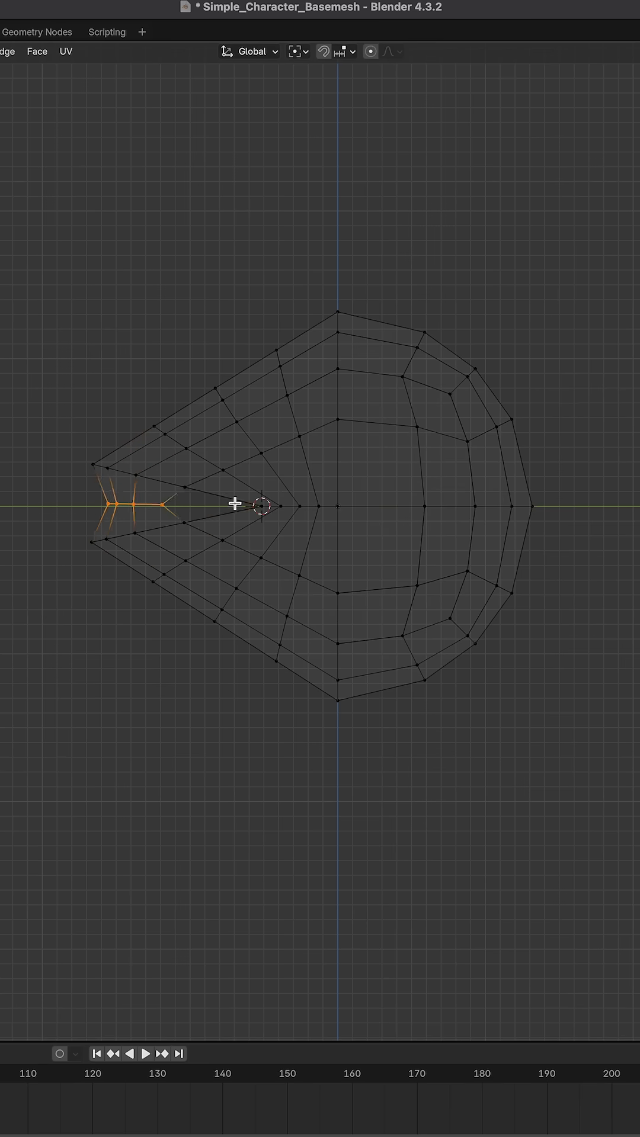
- Pull the snout forward with proportional editing to shape nose, mouth and brow
right_click(259, 504)
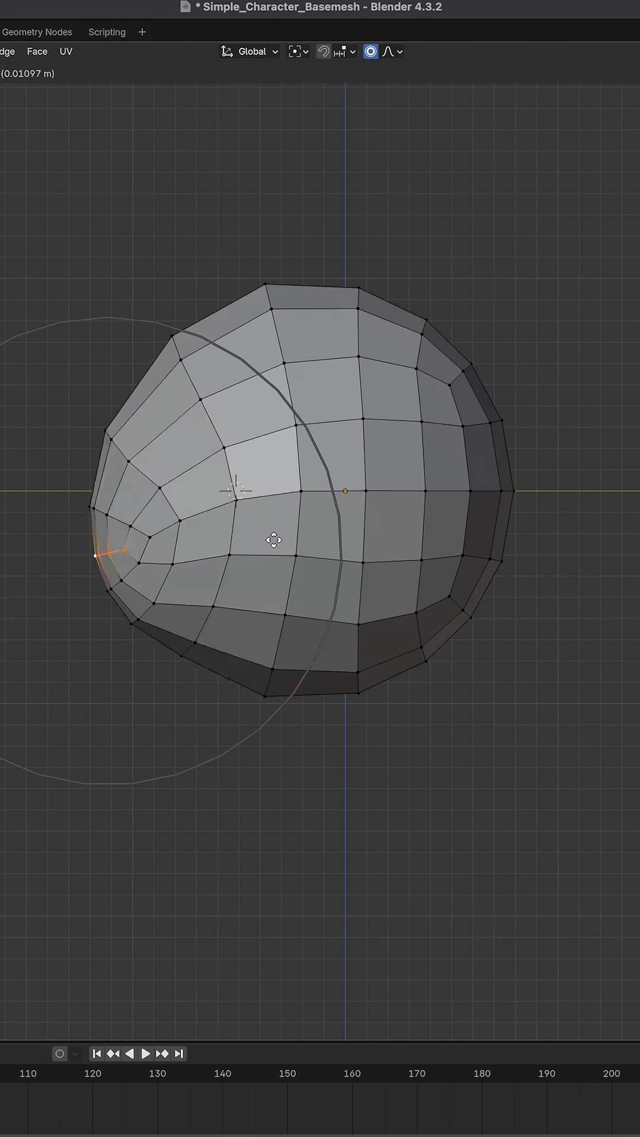
left_click_drag(112, 553, 187, 572)
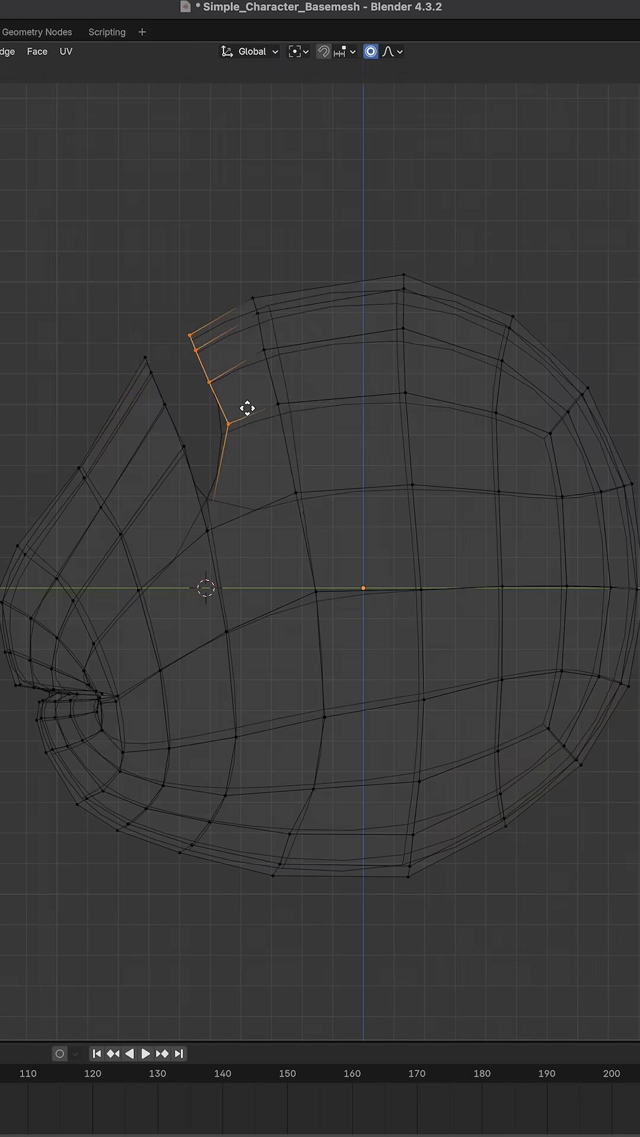
- Extrude the brow edges forward so the ridge overhangs the eye socket
key("f3")
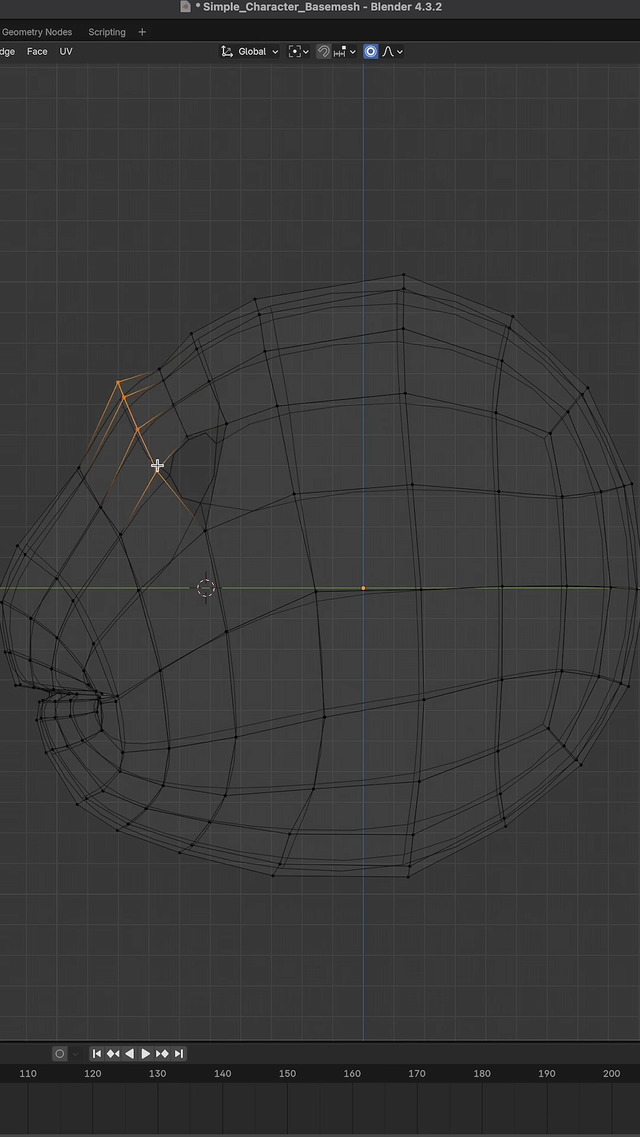
key("z")
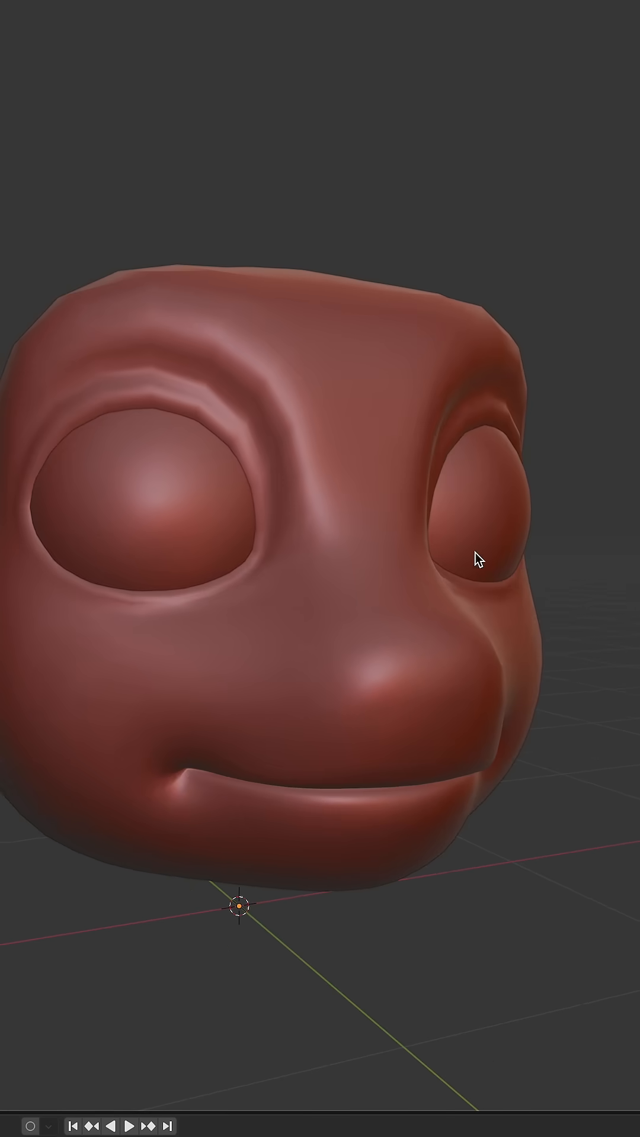
left_click_drag(475, 559, 439, 381)
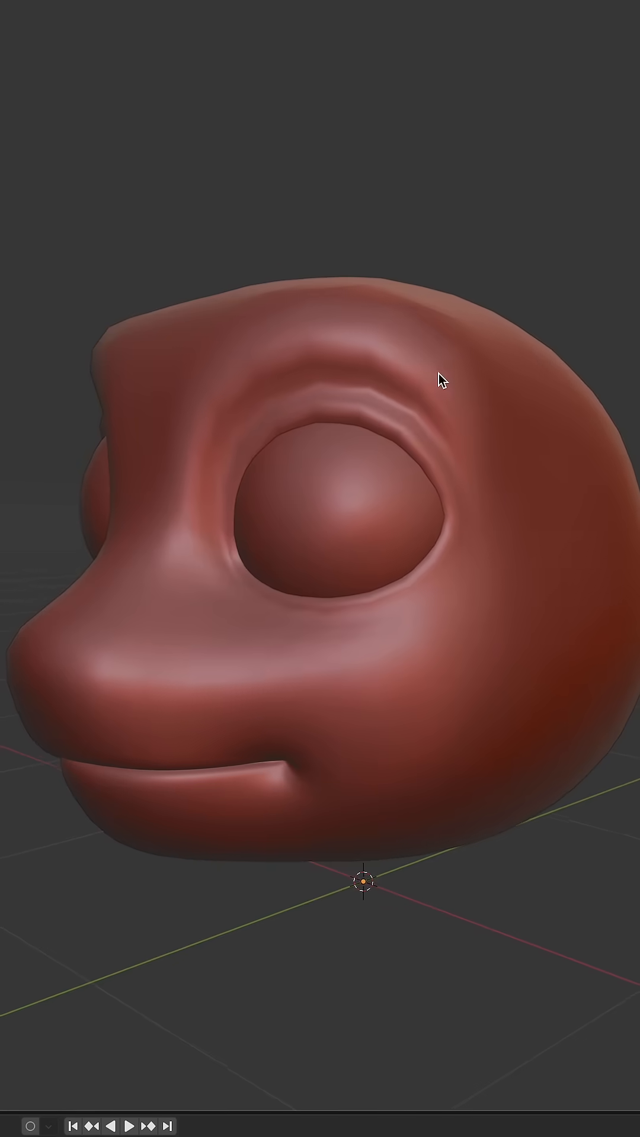